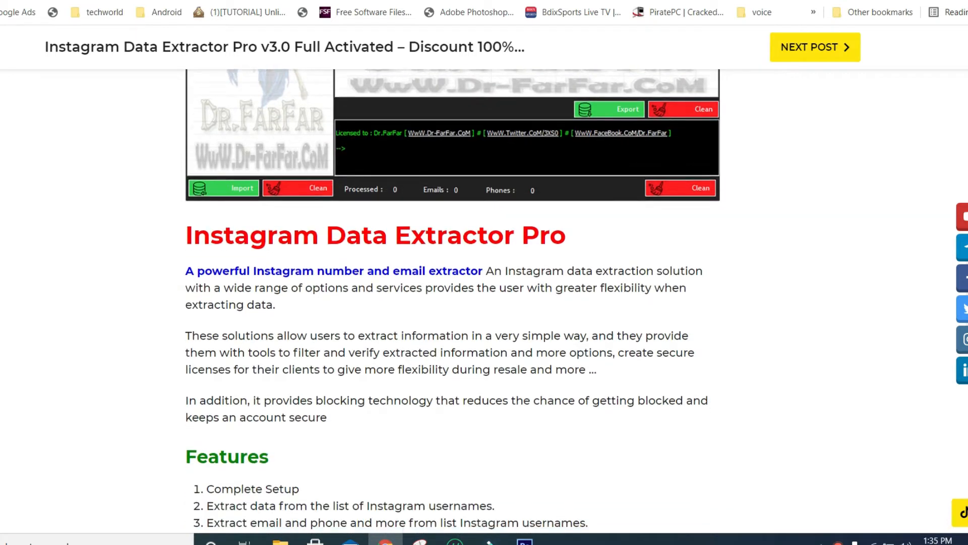
scroll(down, 3)
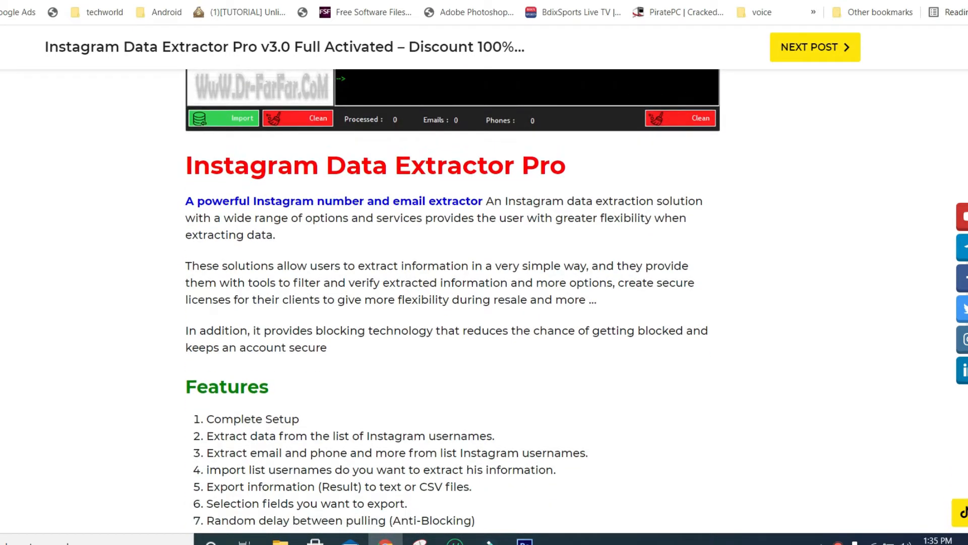
scroll(down, 3)
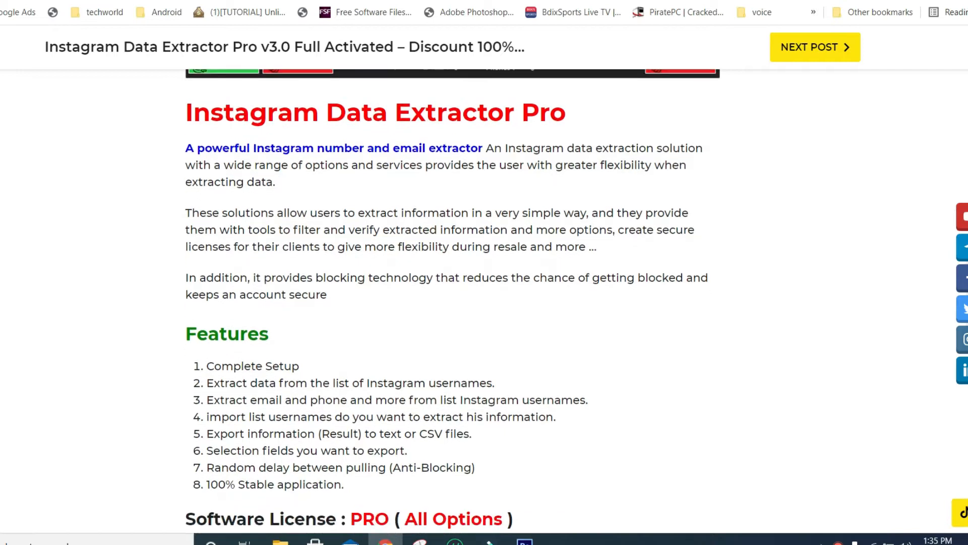
scroll(down, 3)
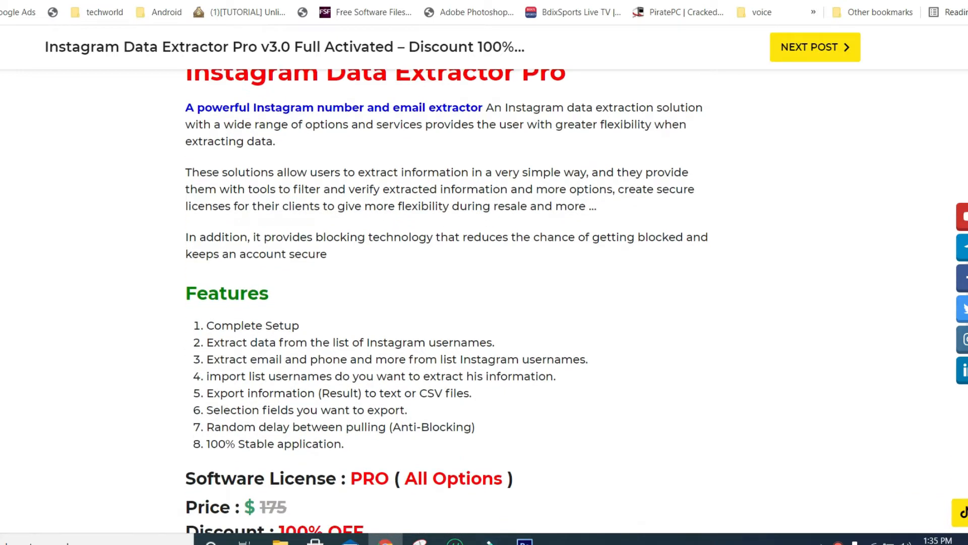
scroll(down, 3)
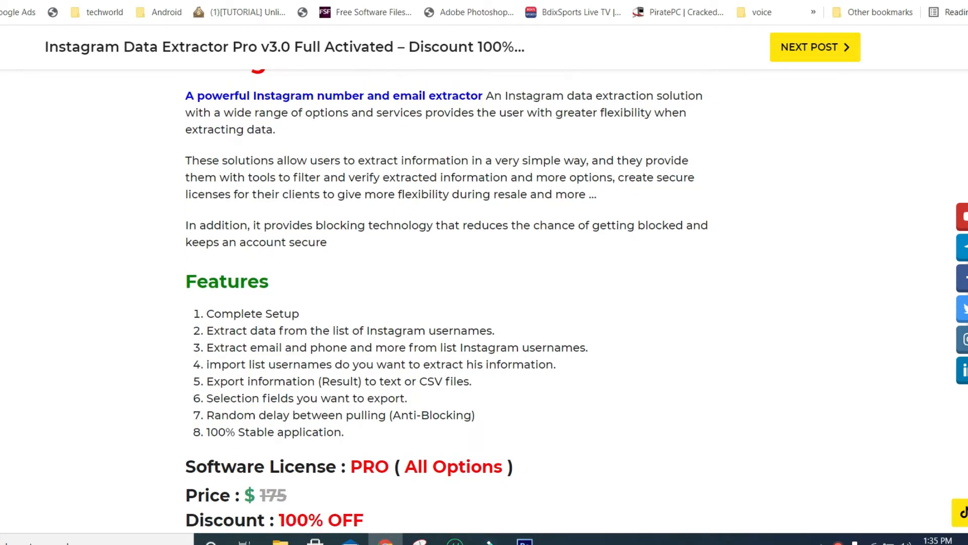
mouse_move(281, 267)
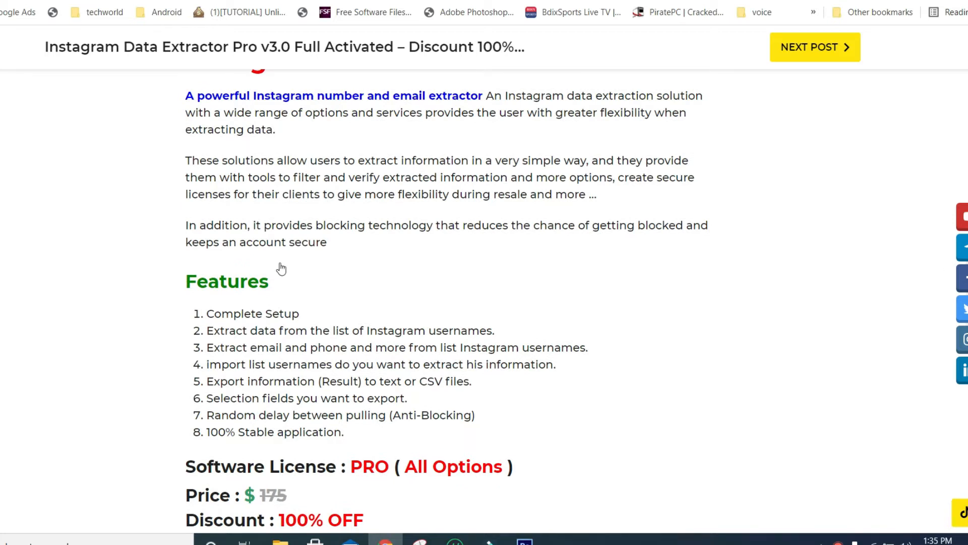
scroll(down, 3)
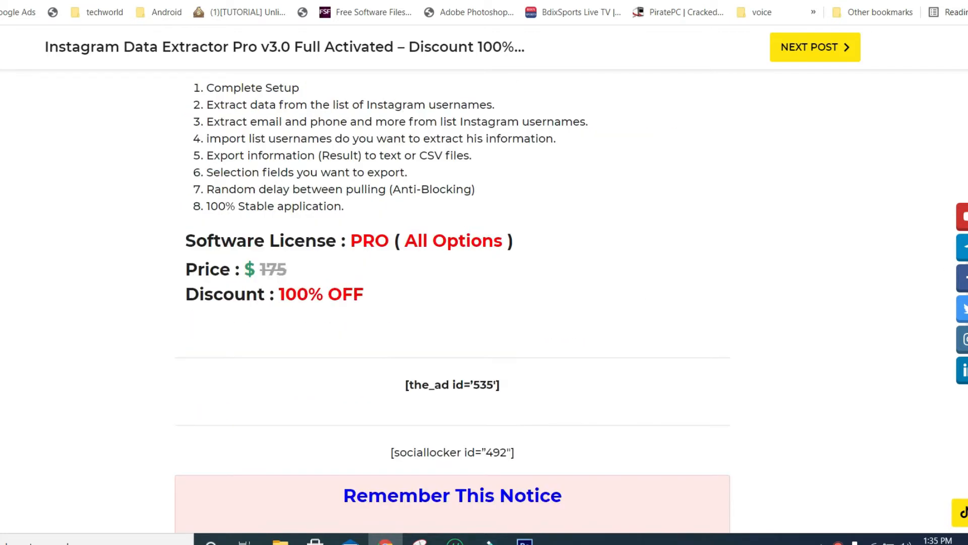
scroll(up, 3)
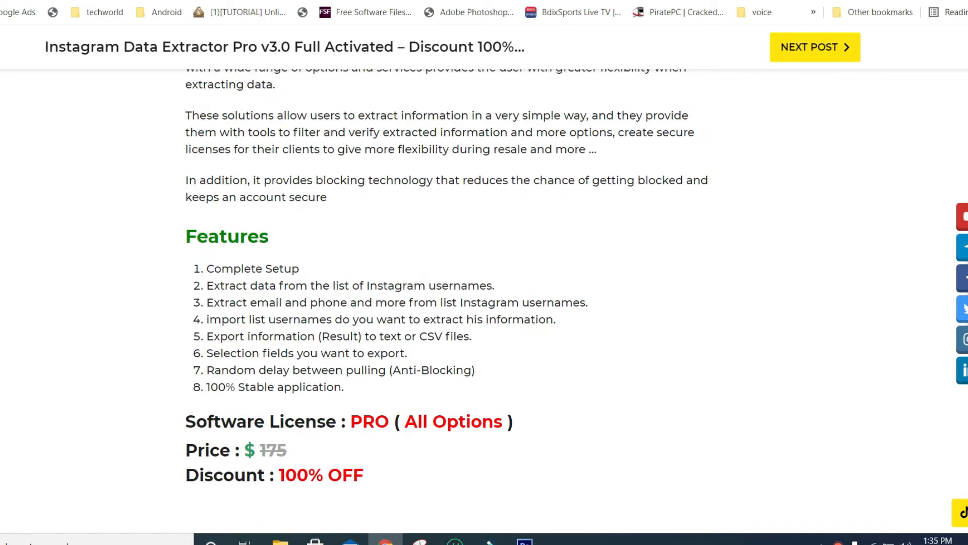
scroll(up, 3)
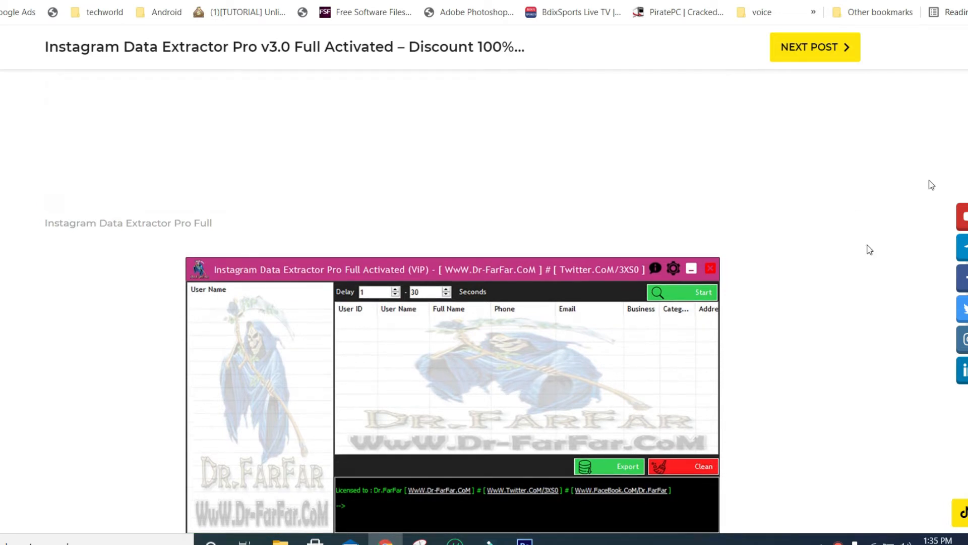
scroll(down, 3)
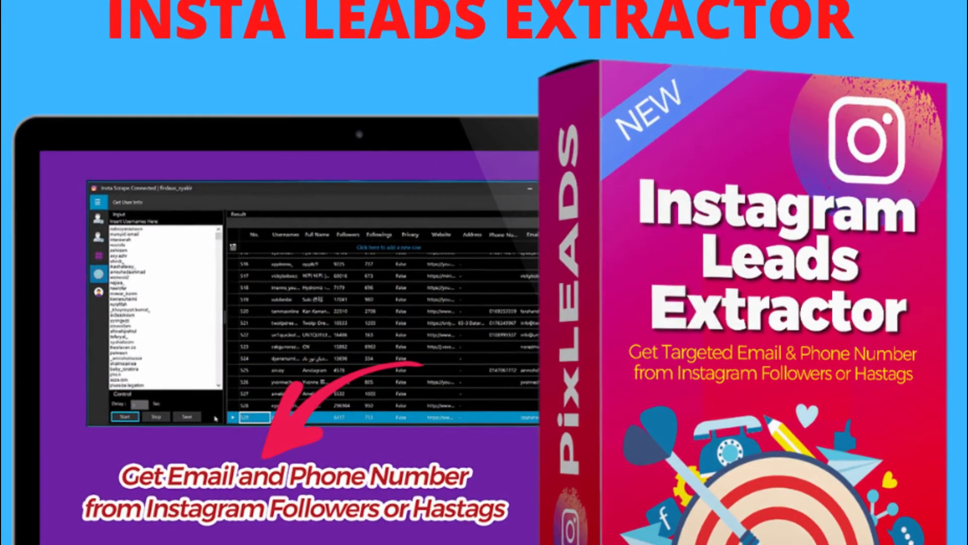